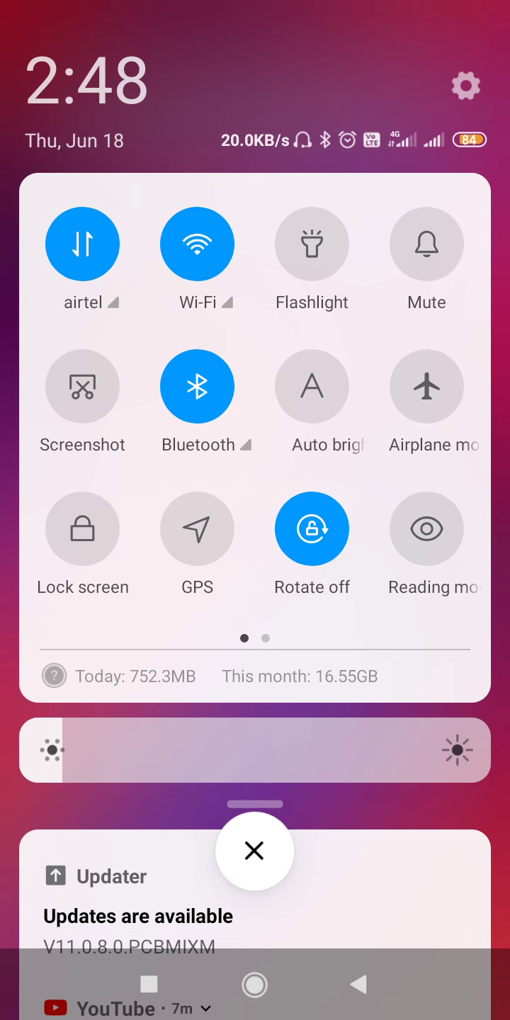
# Step: Switch off Bluetooth and Wi-Fi in quick settings, leaving mobile data on
pyautogui.click(197, 385)
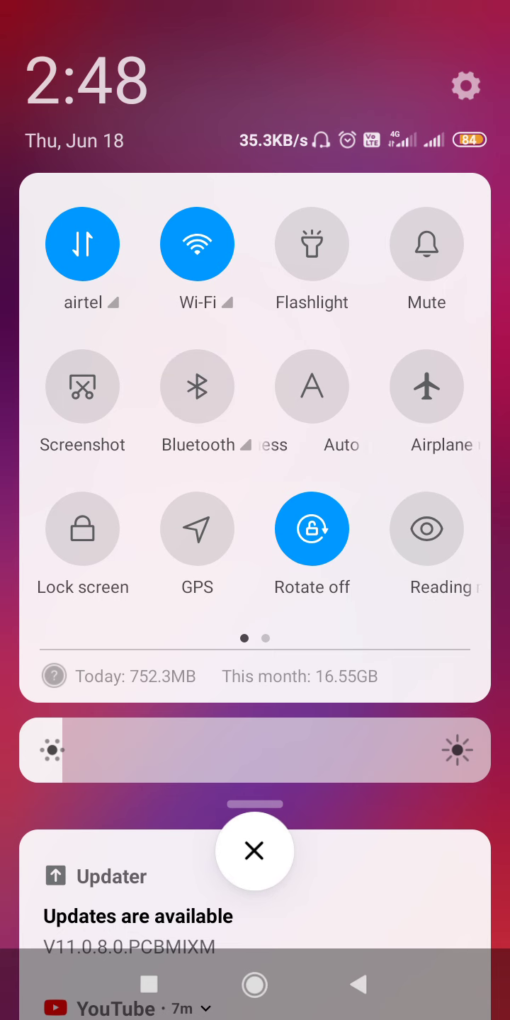
pyautogui.click(196, 243)
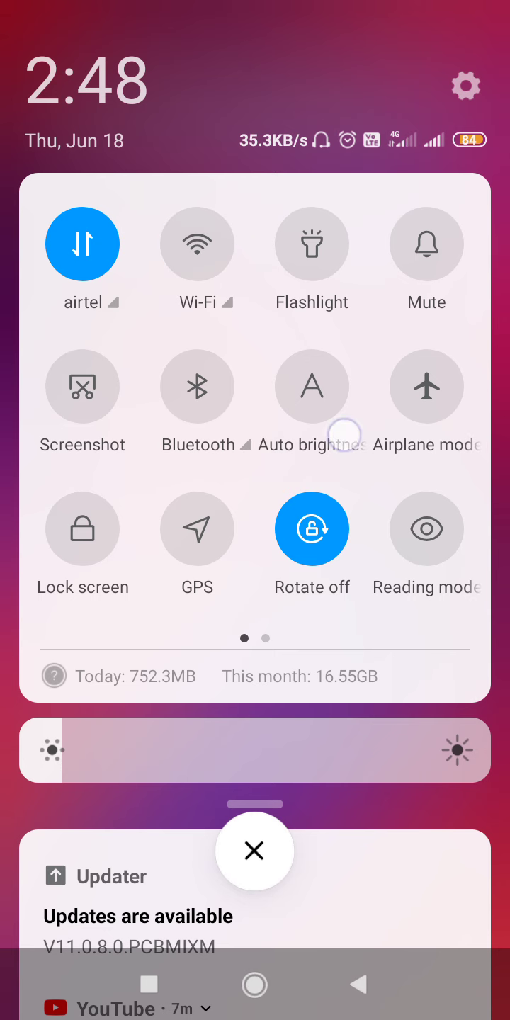
pyautogui.hscroll(-3)
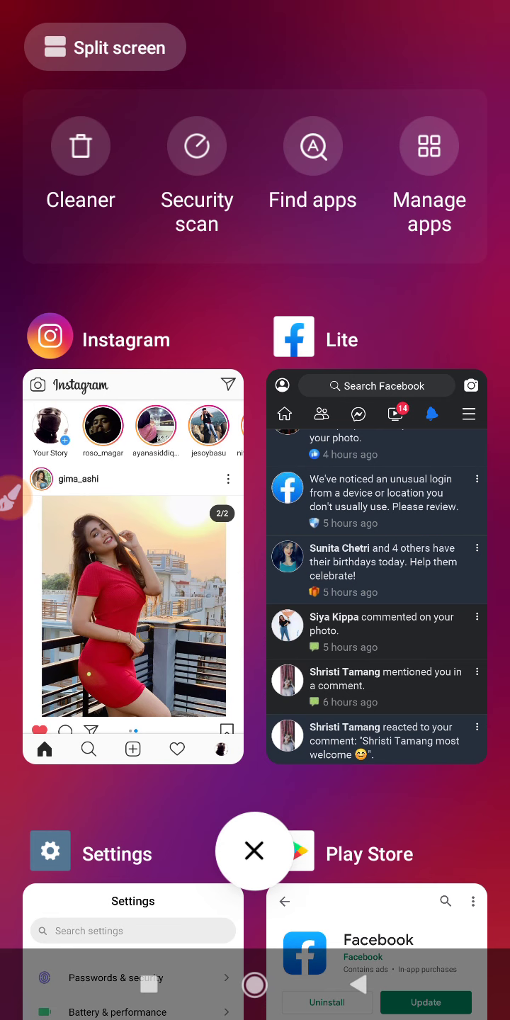
# Step: Clear all recent apps (Instagram, Lite, Settings, Play Store) with the clear-all button
pyautogui.click(255, 850)
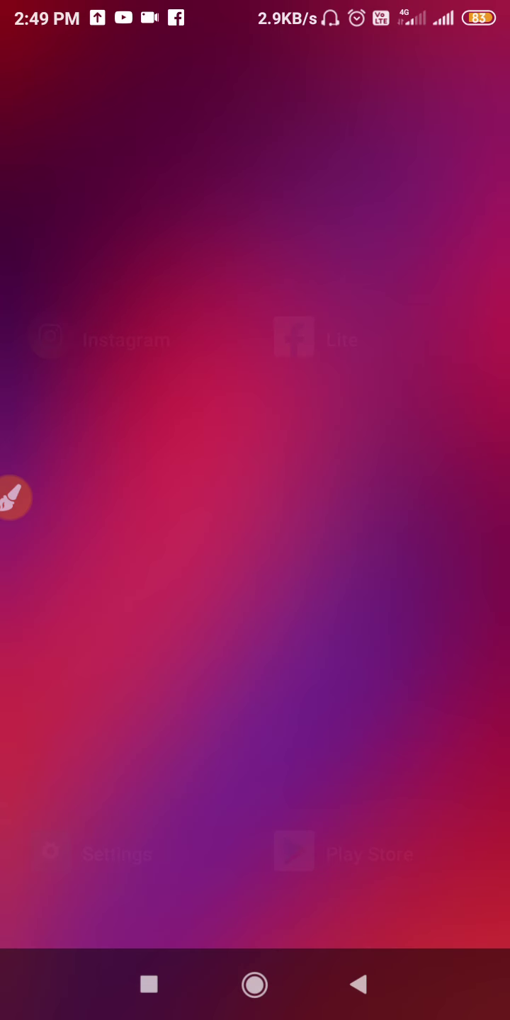